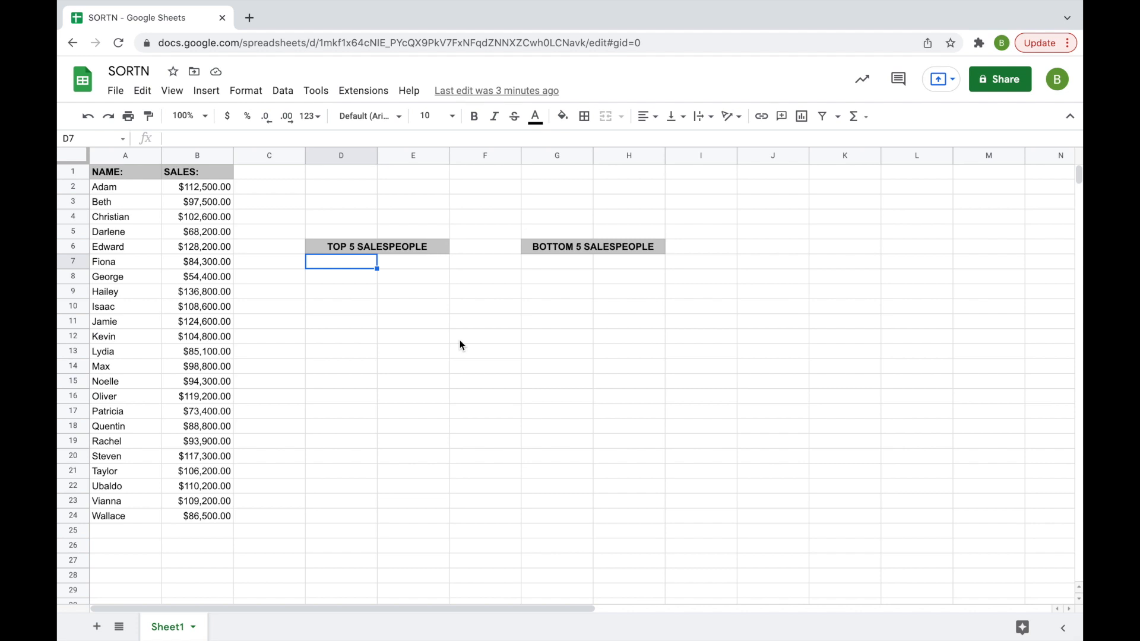
{"action": "mouse_move", "coordinate": [203, 261]}
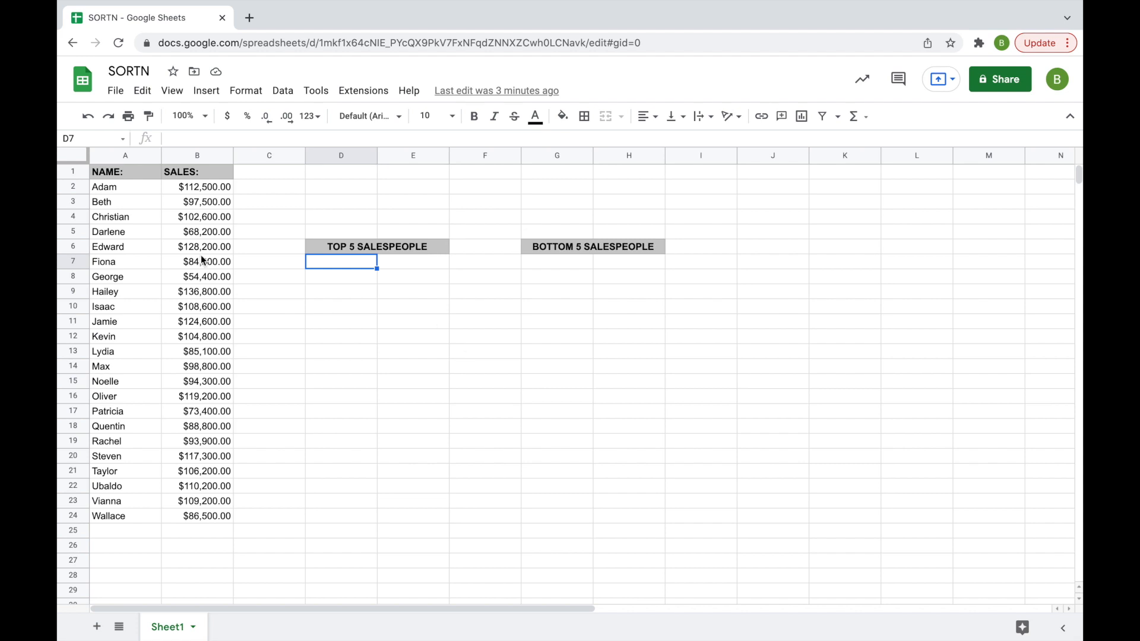
Review the NAME/SALES data range and select D7 as the top-5 output cell
{"action": "left_click_drag", "start_coordinate": [124, 186], "coordinate": [207, 515]}
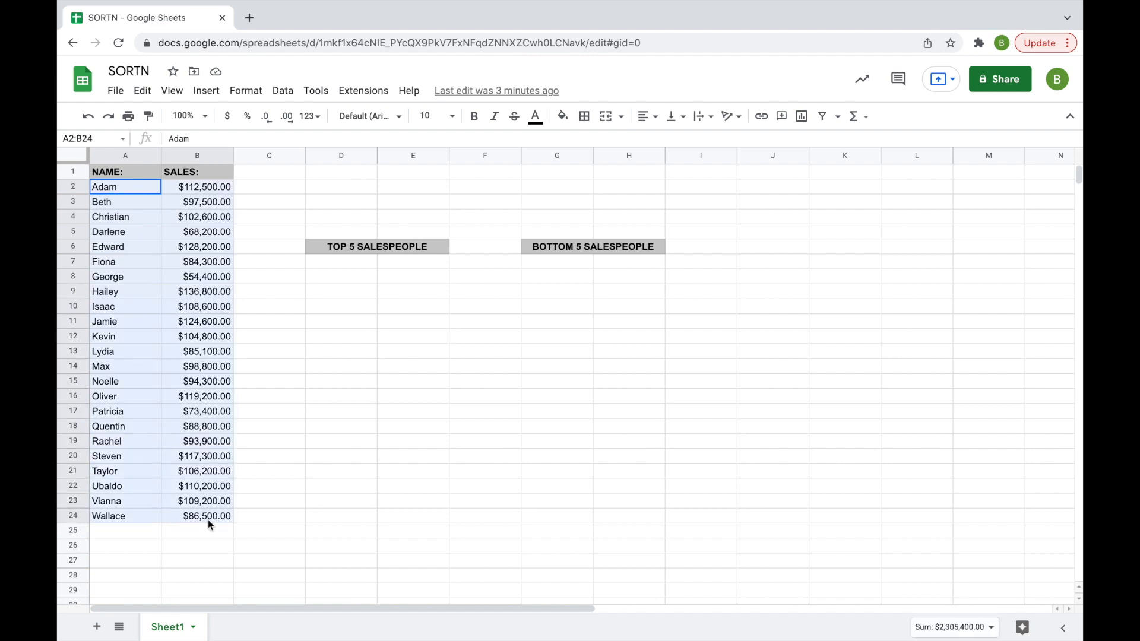
{"action": "mouse_move", "coordinate": [331, 438]}
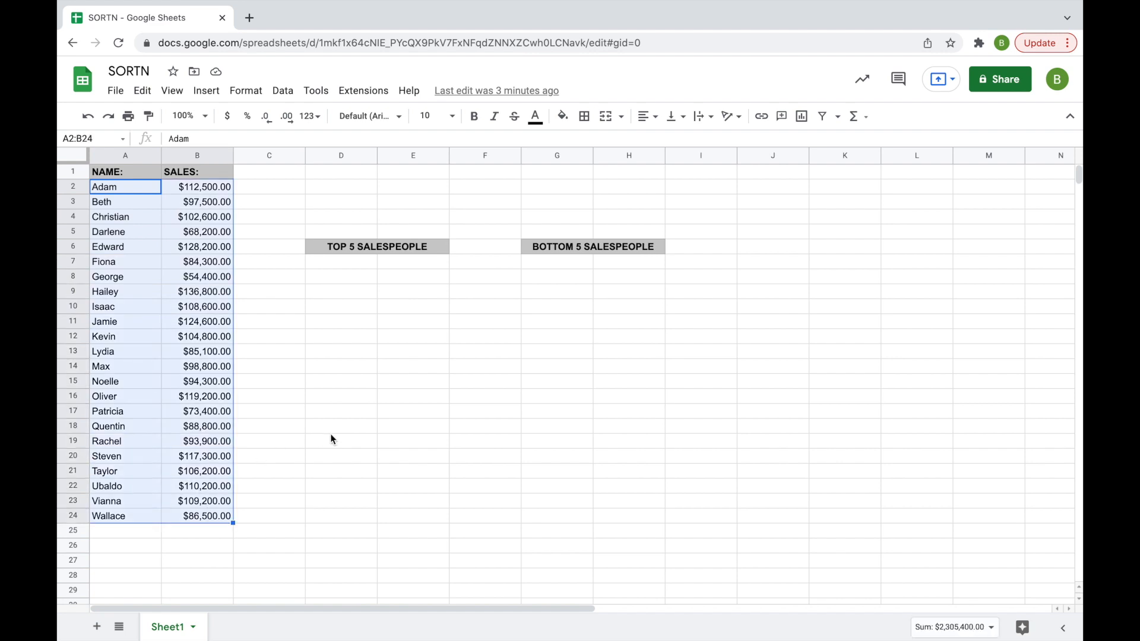
{"action": "mouse_move", "coordinate": [335, 424]}
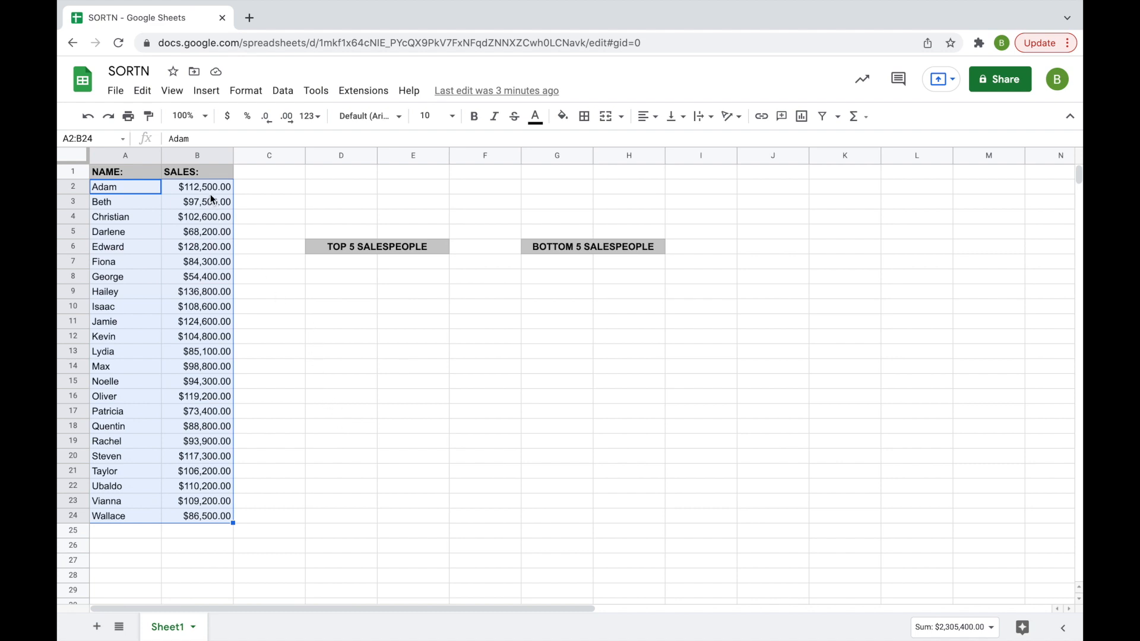
{"action": "left_click", "coordinate": [197, 187]}
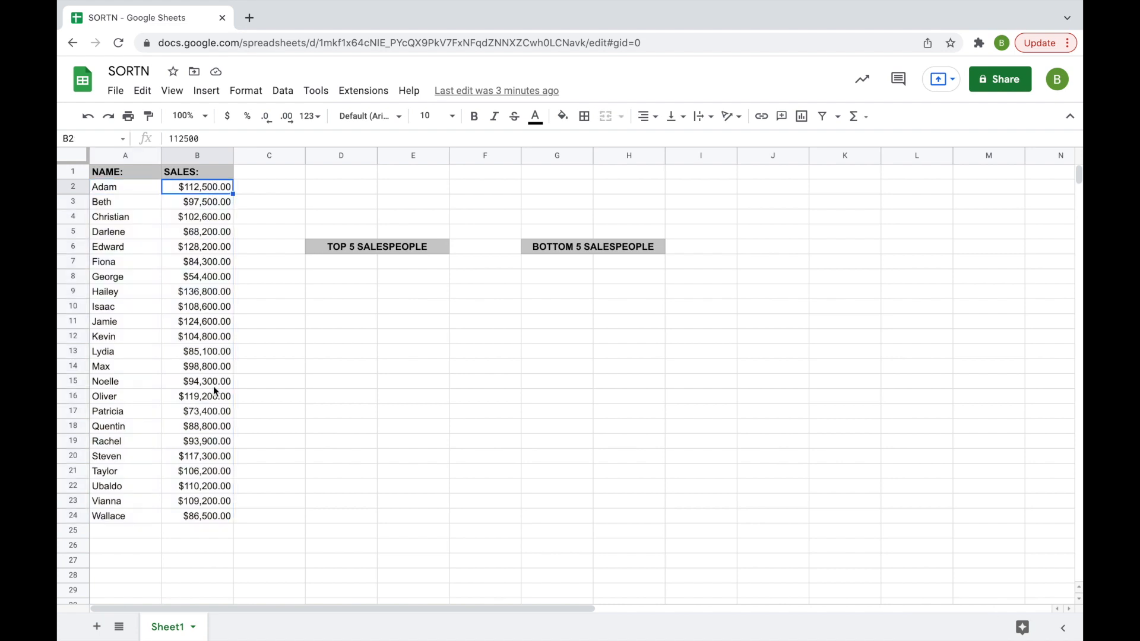
{"action": "mouse_move", "coordinate": [172, 298]}
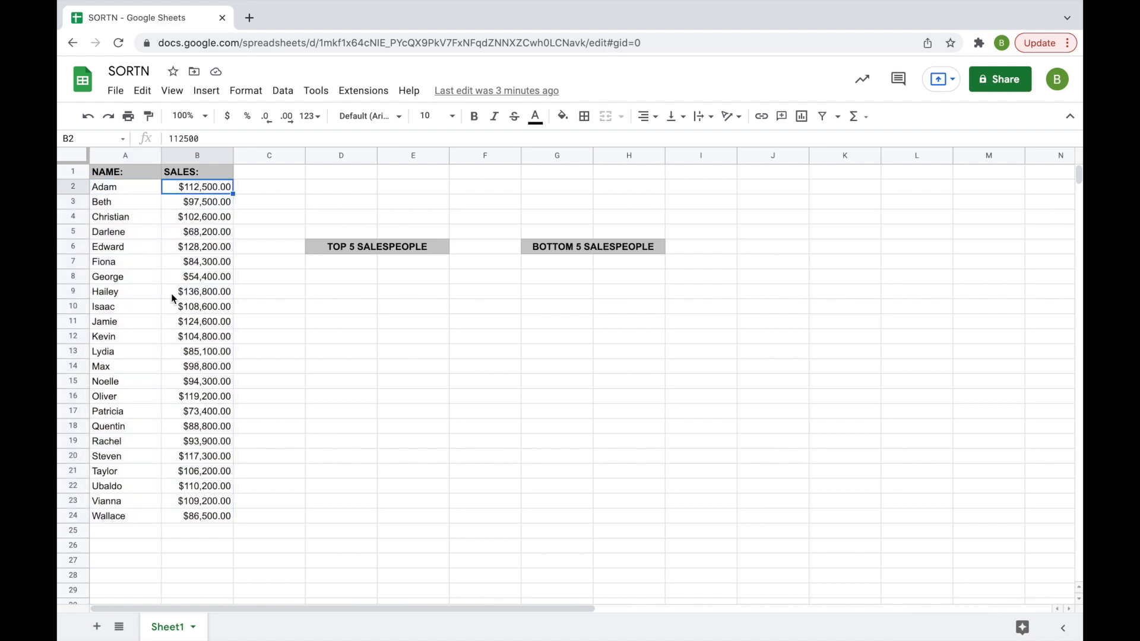
{"action": "left_click", "coordinate": [124, 187]}
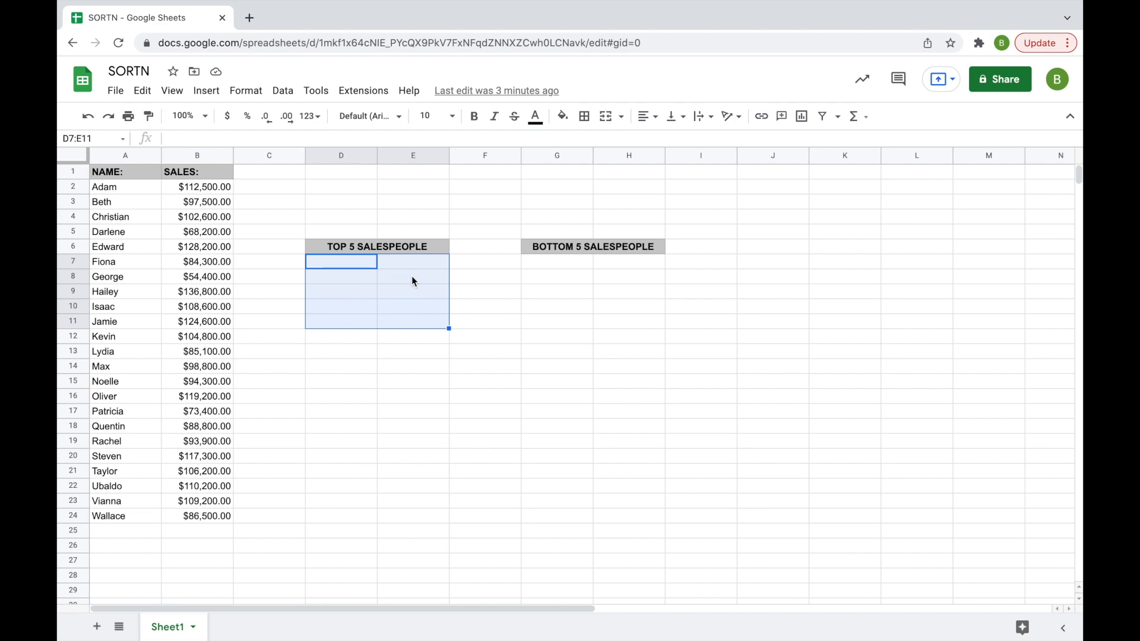
{"action": "mouse_move", "coordinate": [417, 298]}
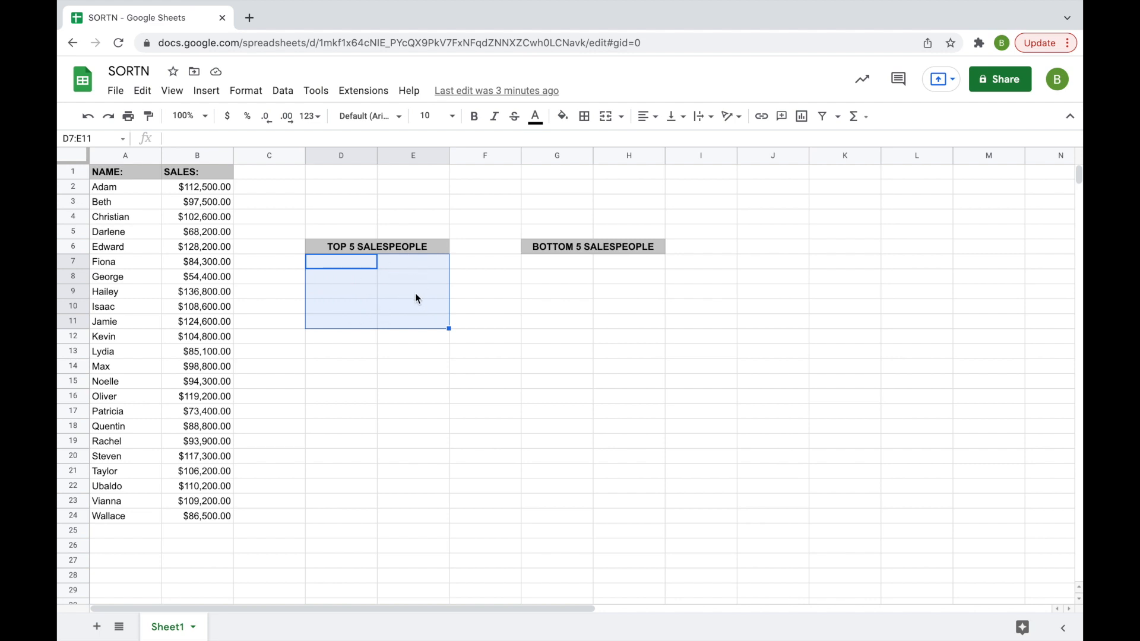
{"action": "left_click", "coordinate": [341, 262]}
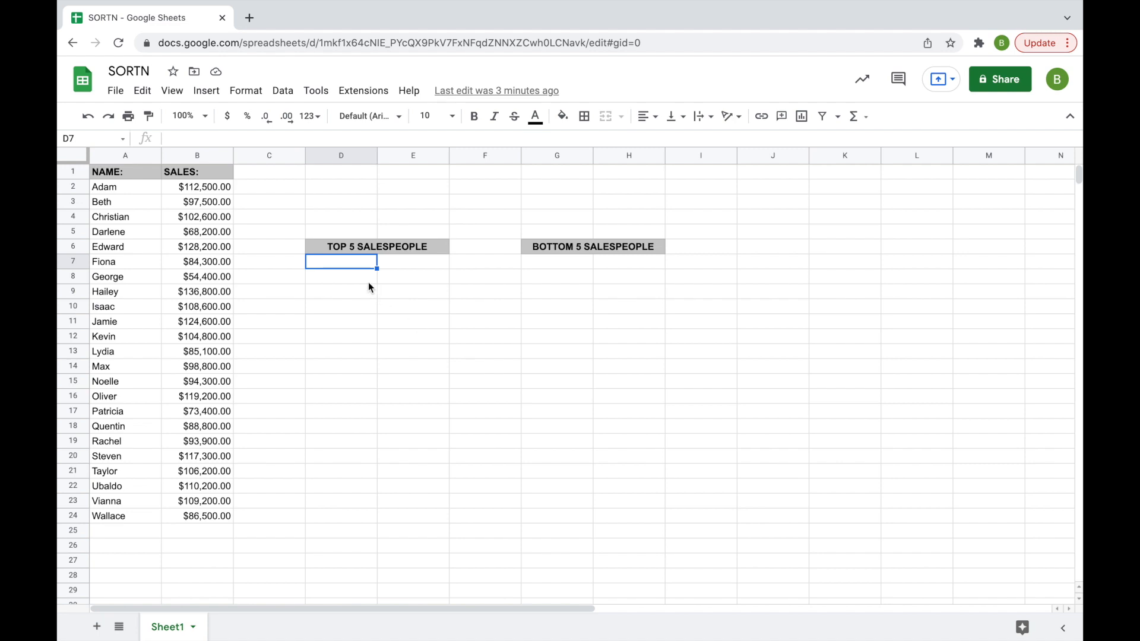
{"action": "mouse_move", "coordinate": [350, 266]}
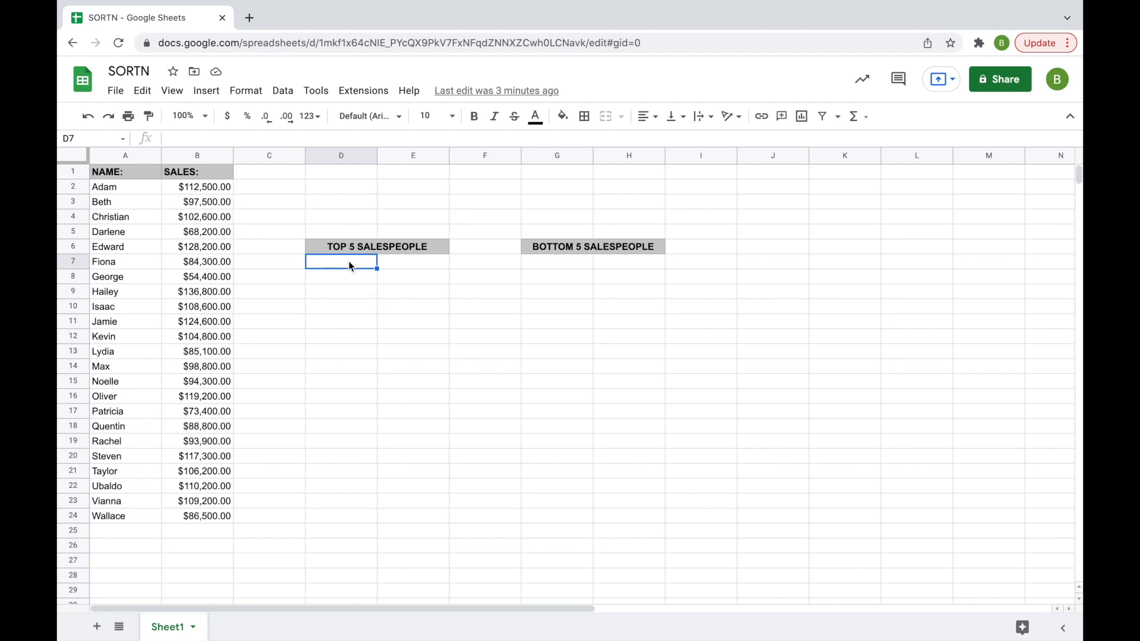
{"action": "mouse_move", "coordinate": [396, 264]}
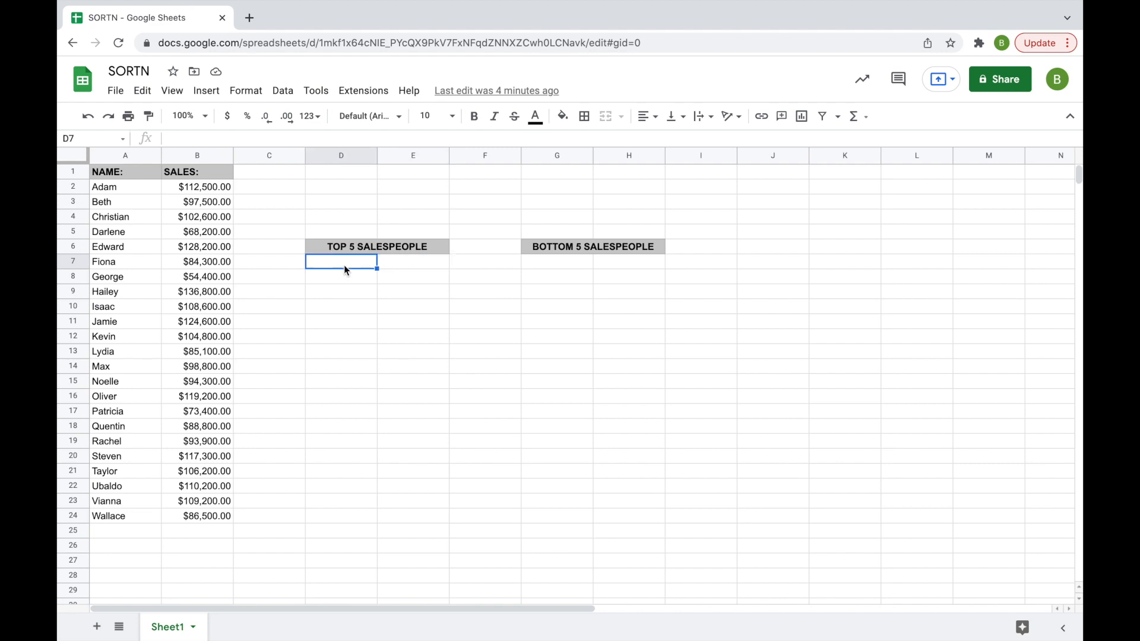
{"action": "mouse_move", "coordinate": [421, 270]}
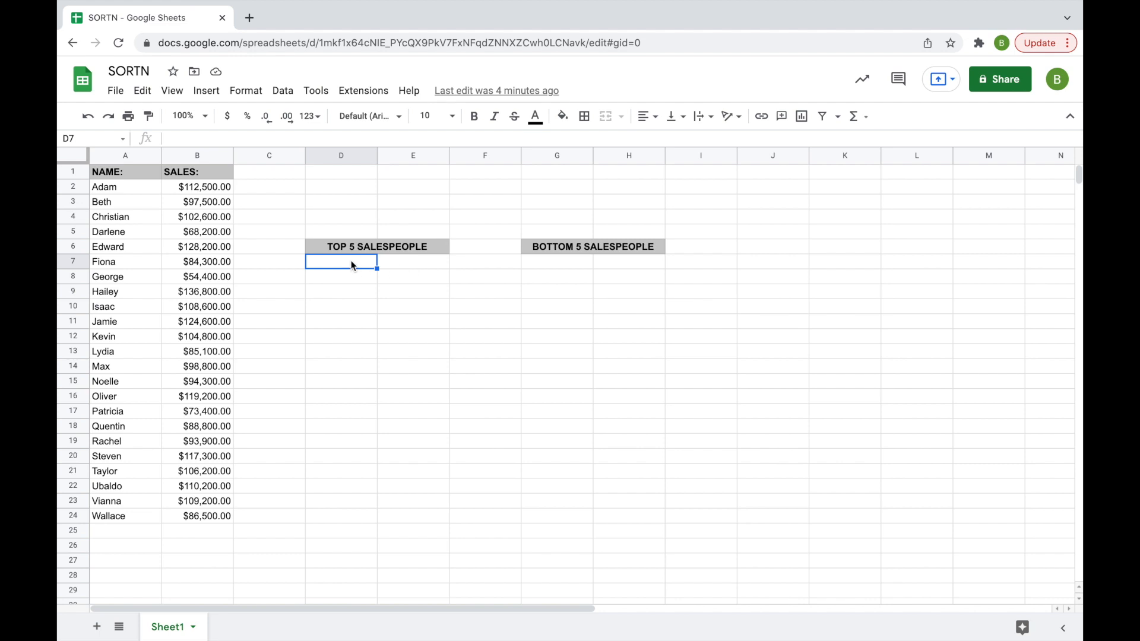
{"action": "left_click", "coordinate": [413, 261]}
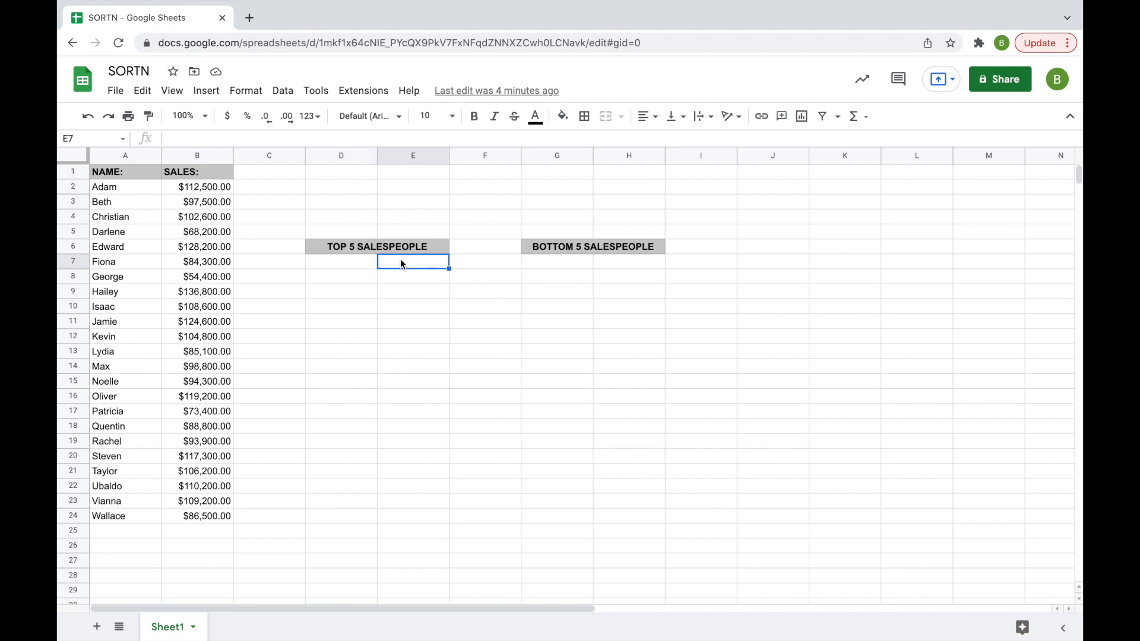
Enter =SORTN(A2:B24,5,,2,FALSE) in D7 to return the 5 highest sellers with sales
{"action": "type", "text": "="}
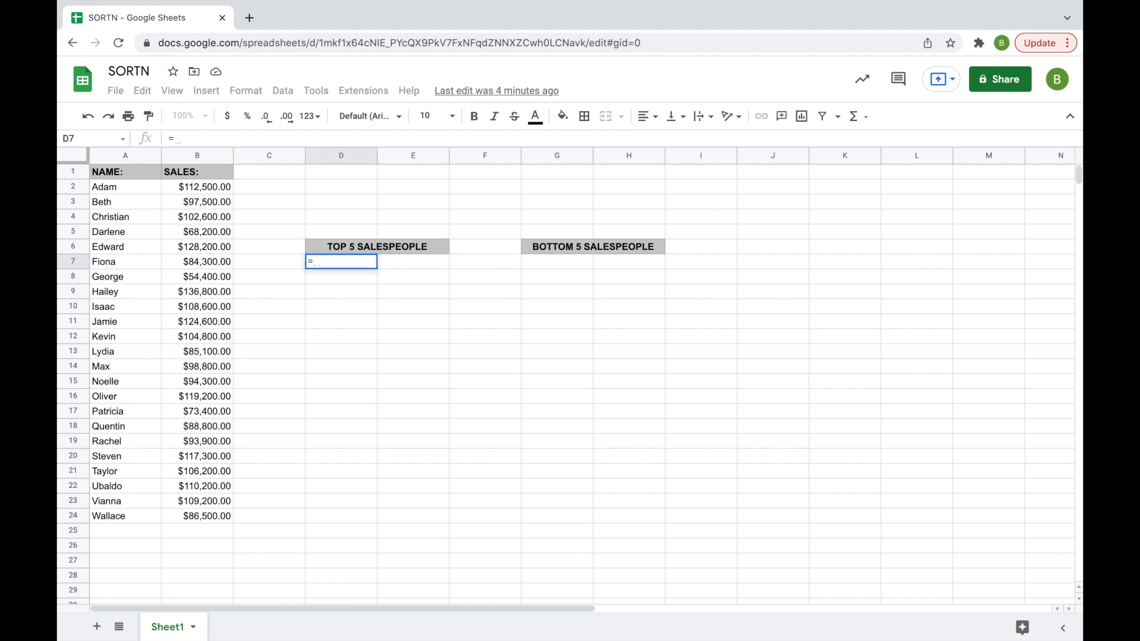
{"action": "type", "text": "SORTN"}
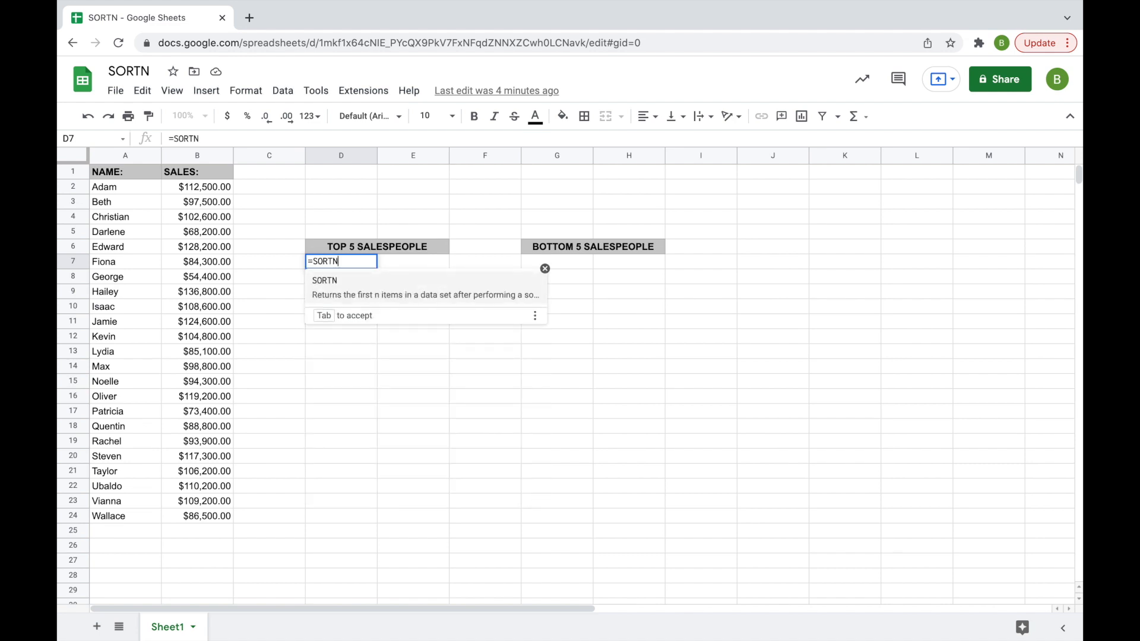
{"action": "type", "text": "("}
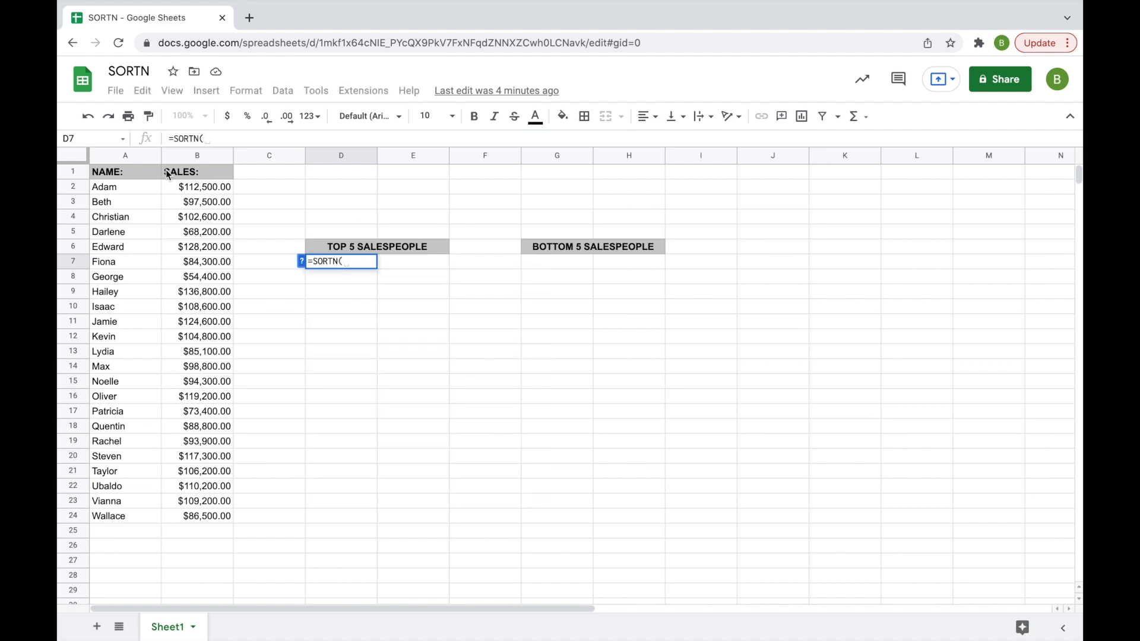
{"action": "left_click_drag", "start_coordinate": [125, 187], "coordinate": [125, 247]}
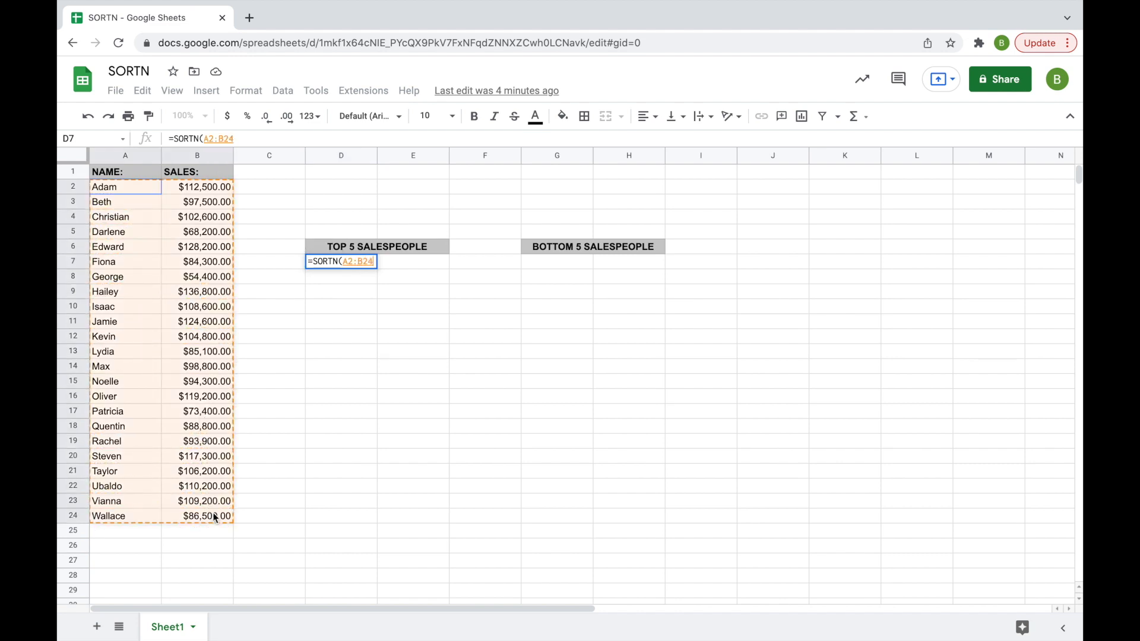
{"action": "mouse_move", "coordinate": [158, 223]}
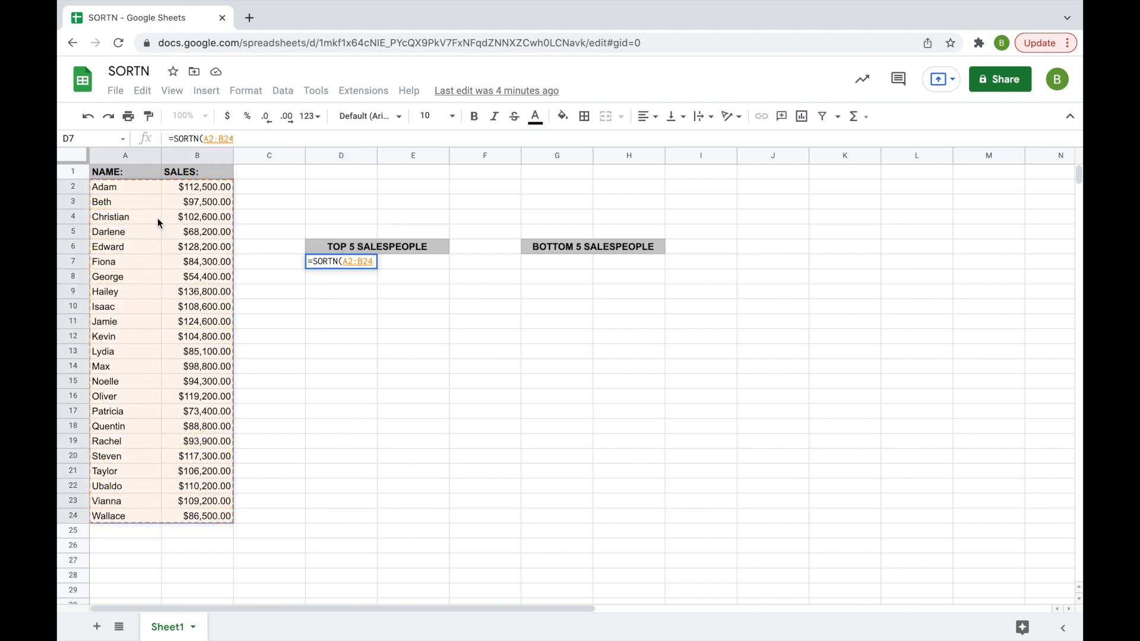
{"action": "type", "text": ","}
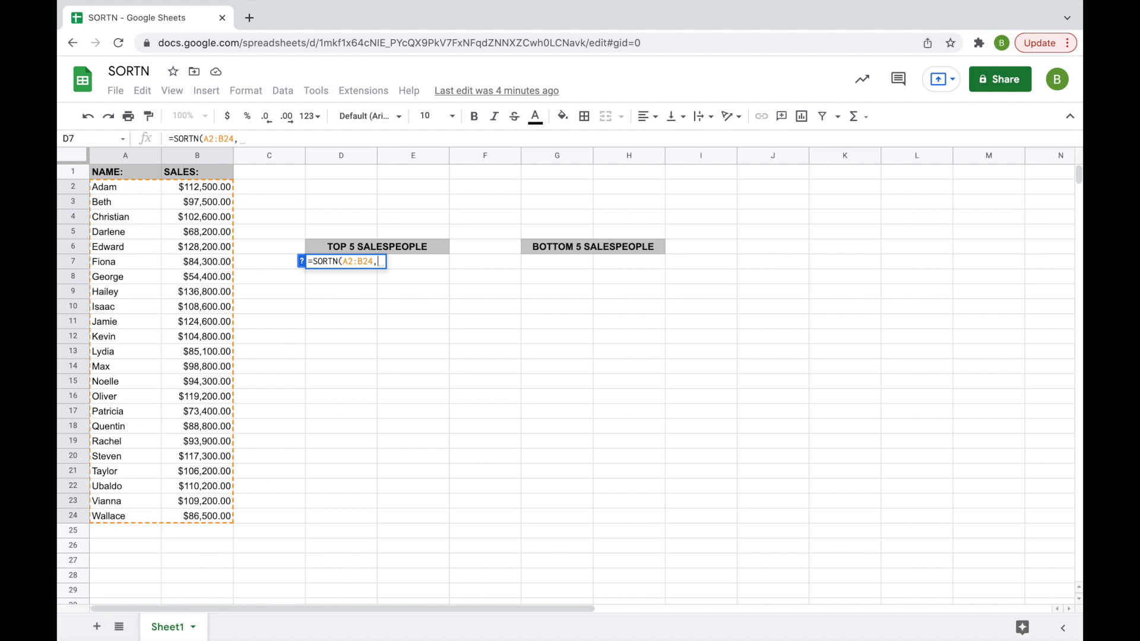
{"action": "type", "text": "5"}
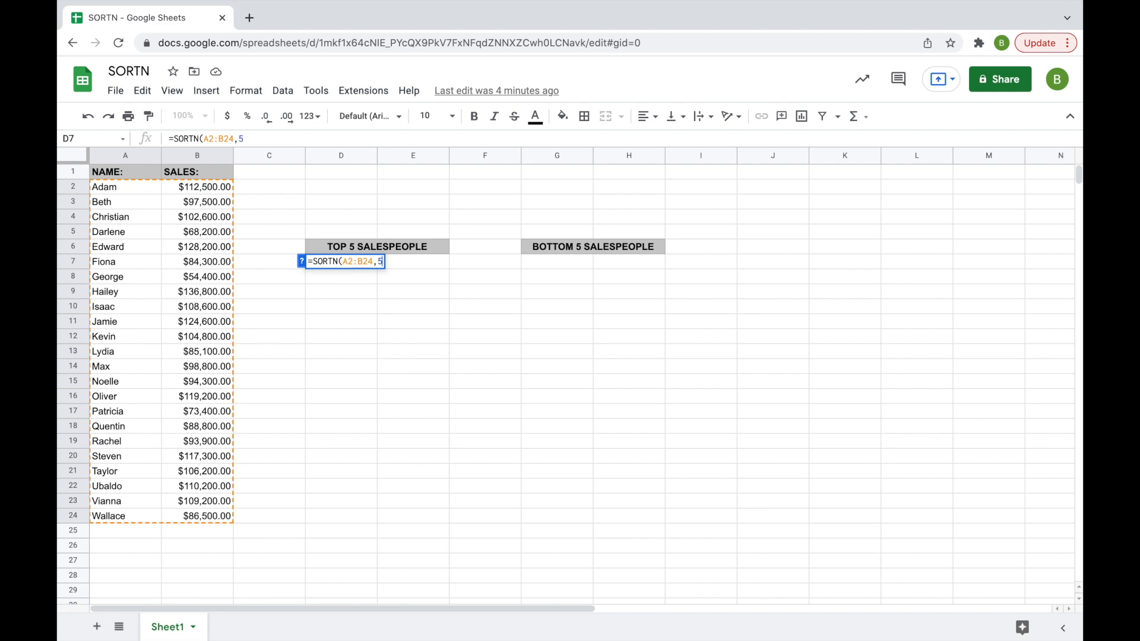
{"action": "type", "text": ","}
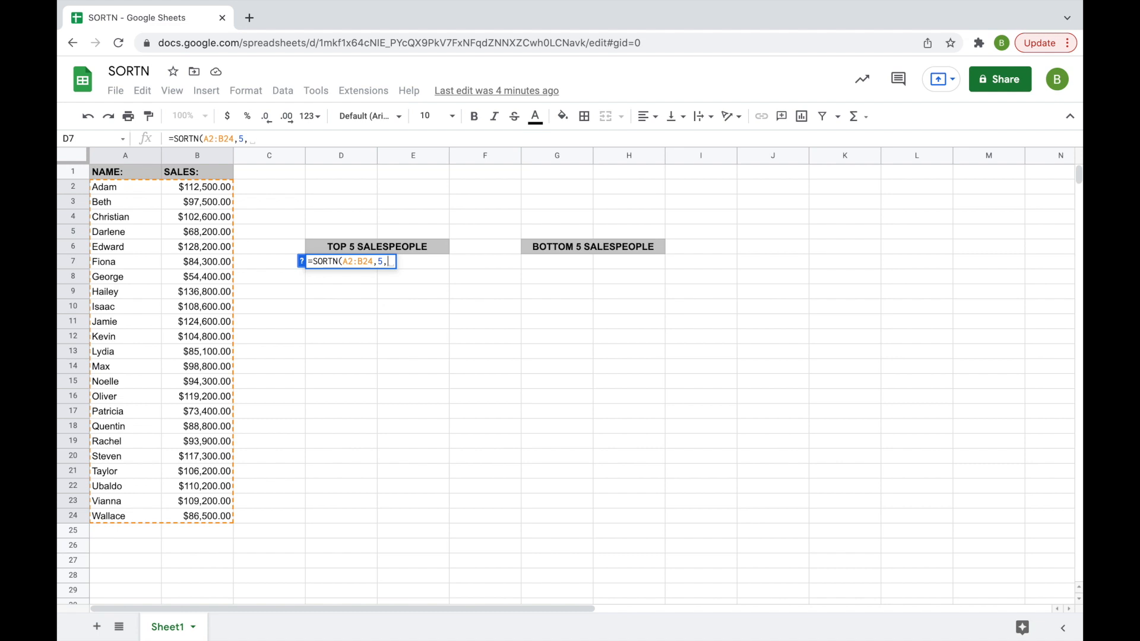
{"action": "type", "text": ","}
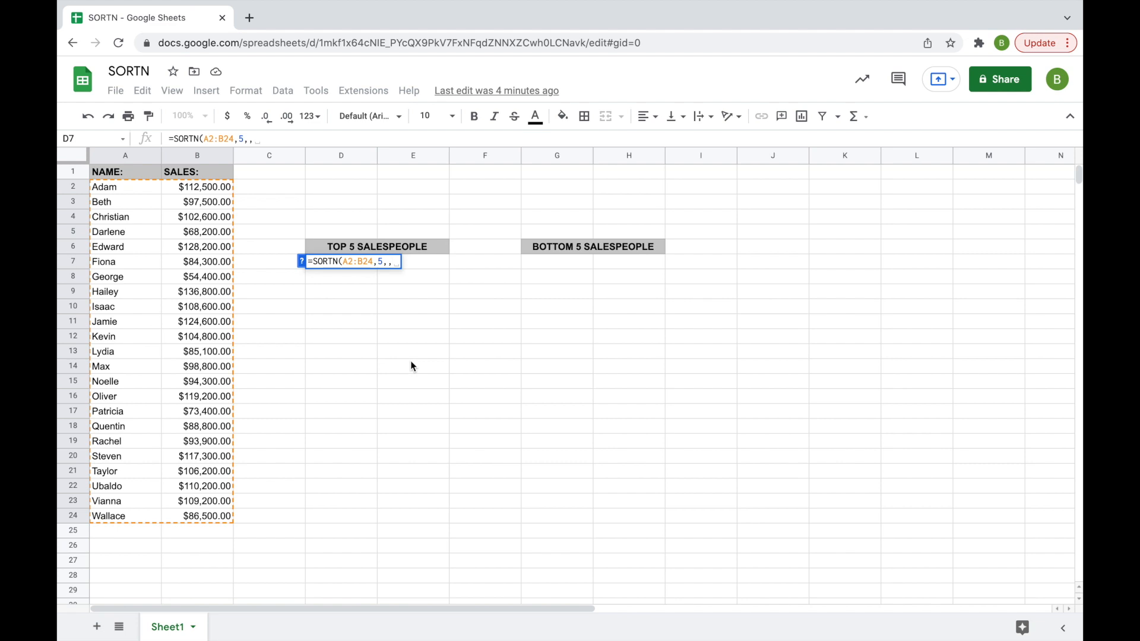
{"action": "mouse_move", "coordinate": [141, 184]}
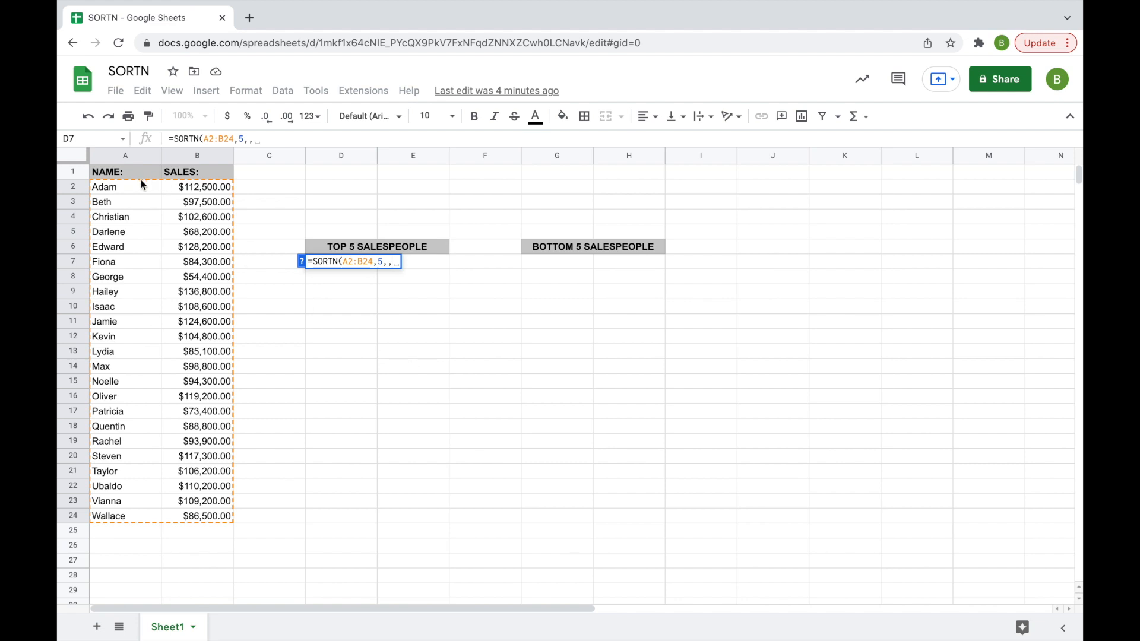
{"action": "mouse_move", "coordinate": [183, 192]}
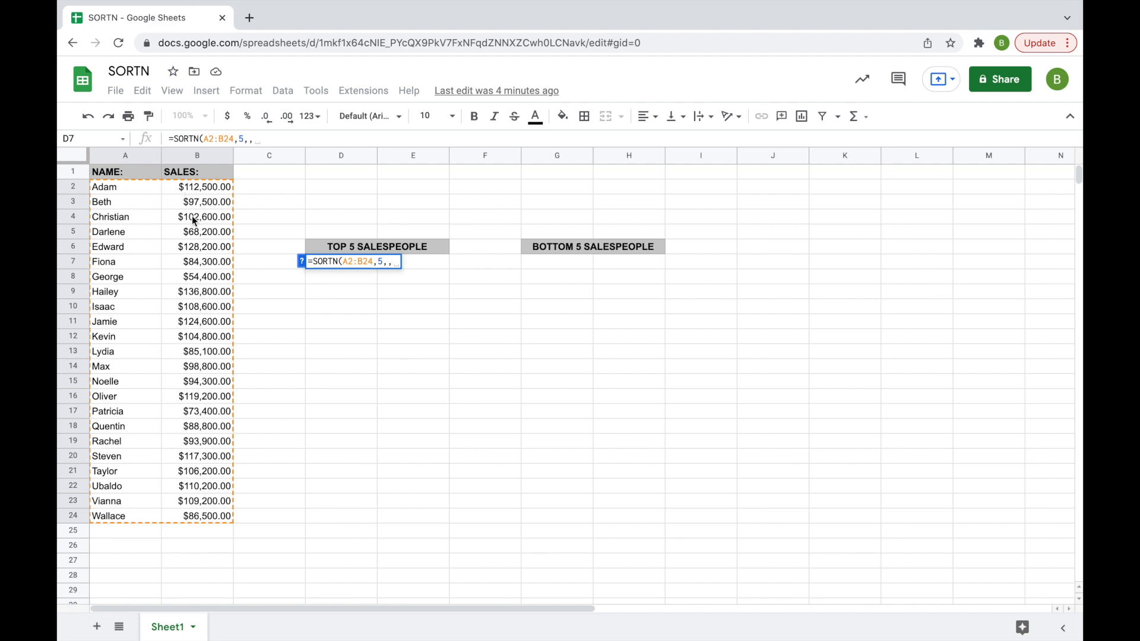
{"action": "mouse_move", "coordinate": [140, 190]}
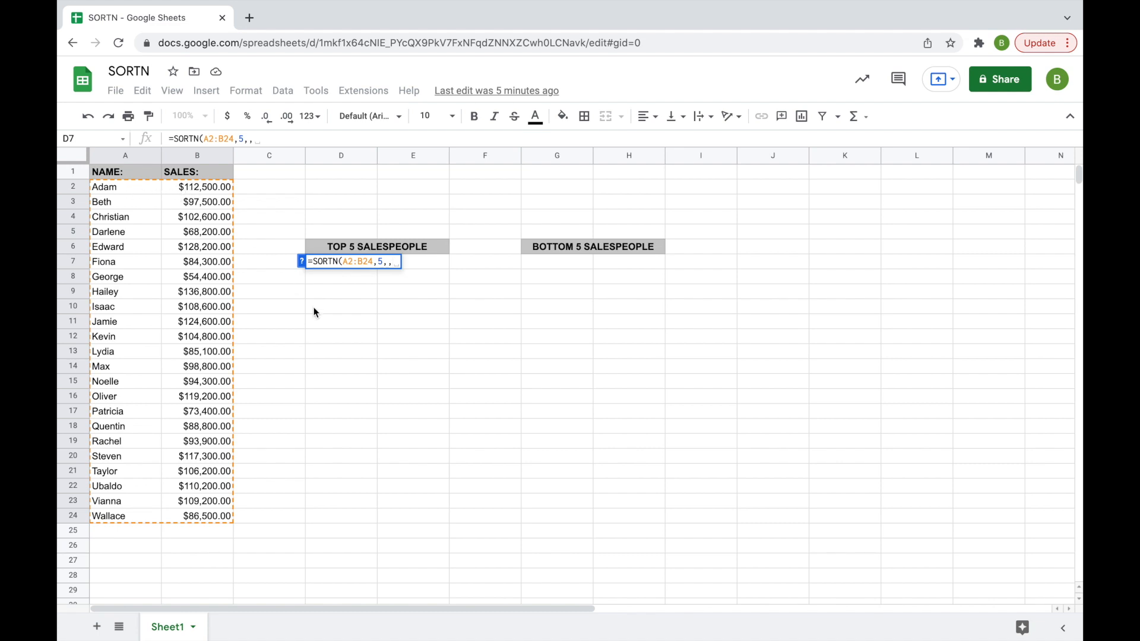
{"action": "type", "text": "2"}
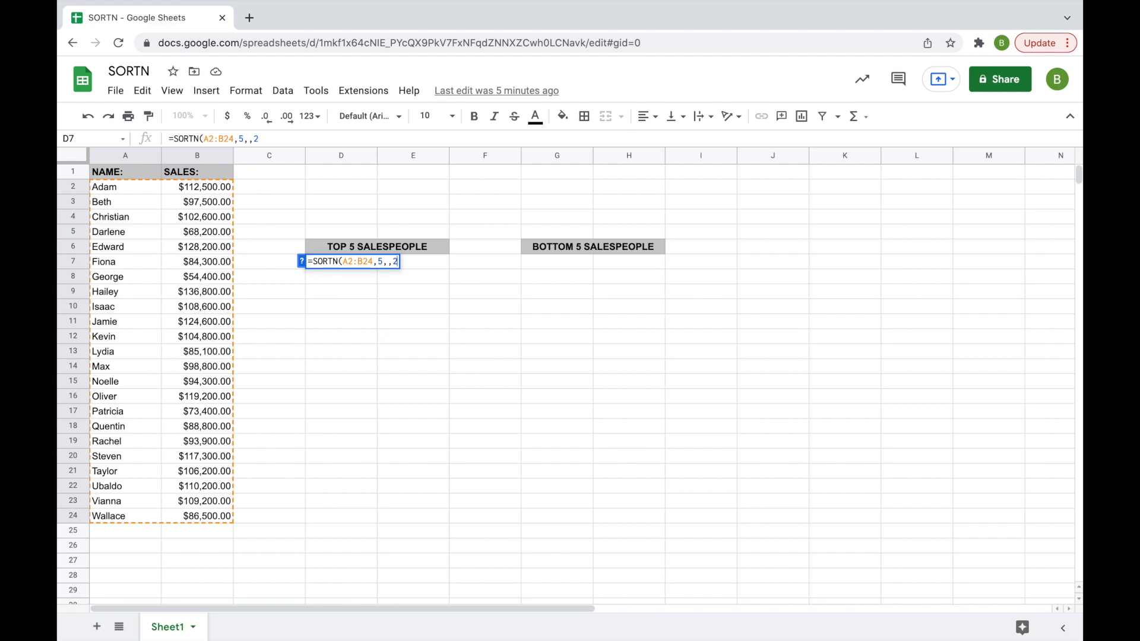
{"action": "type", "text": ","}
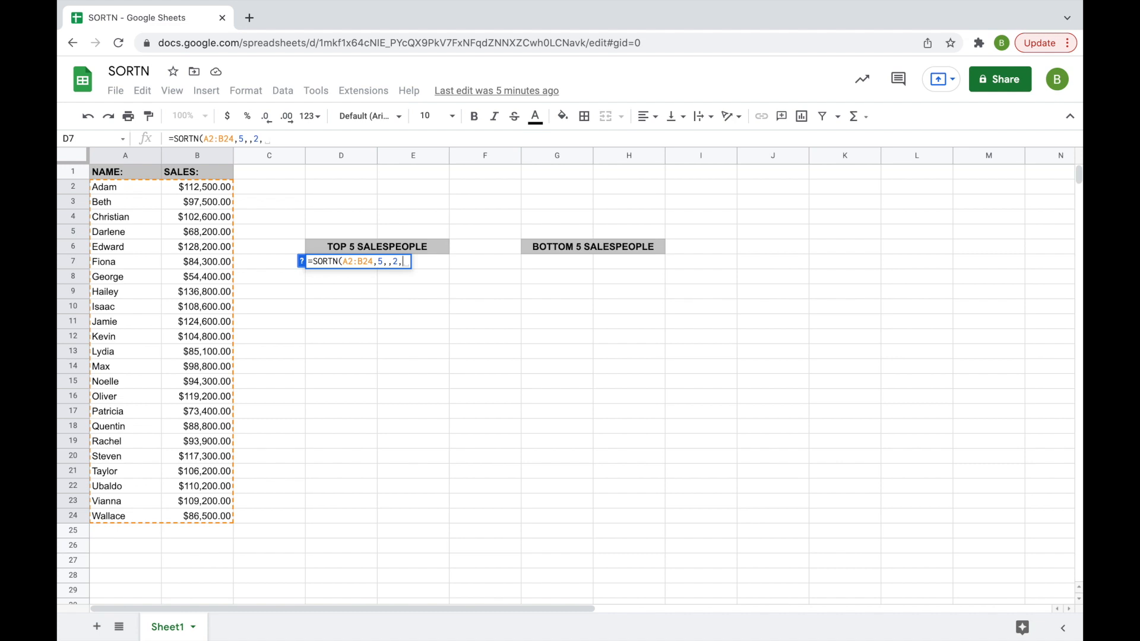
{"action": "type", "text": "FALSE"}
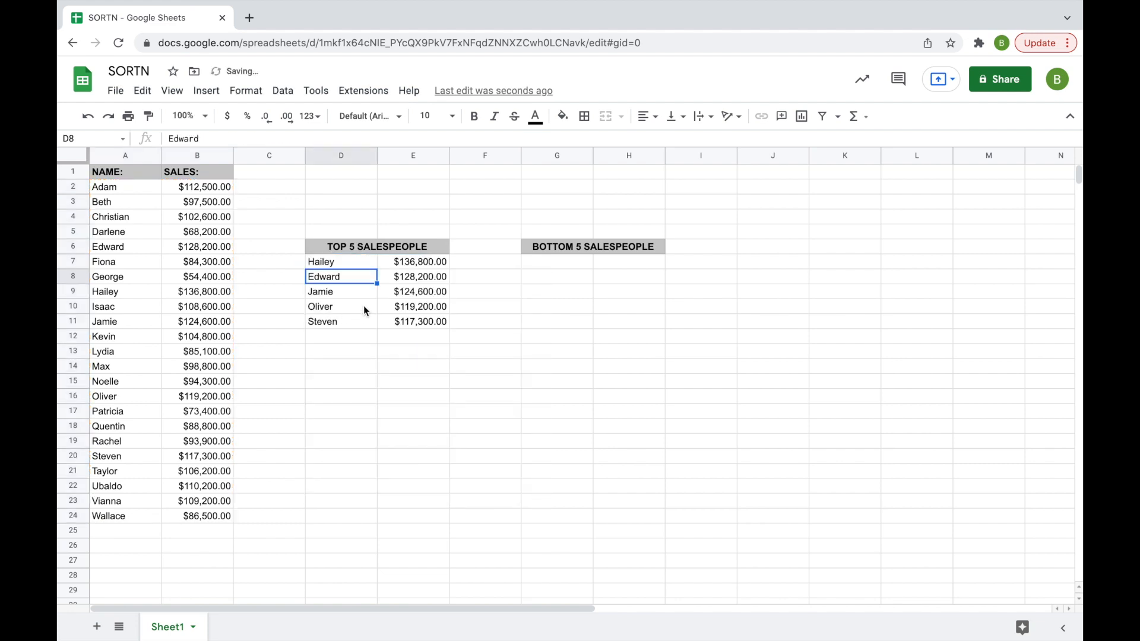
{"action": "left_click", "coordinate": [341, 262]}
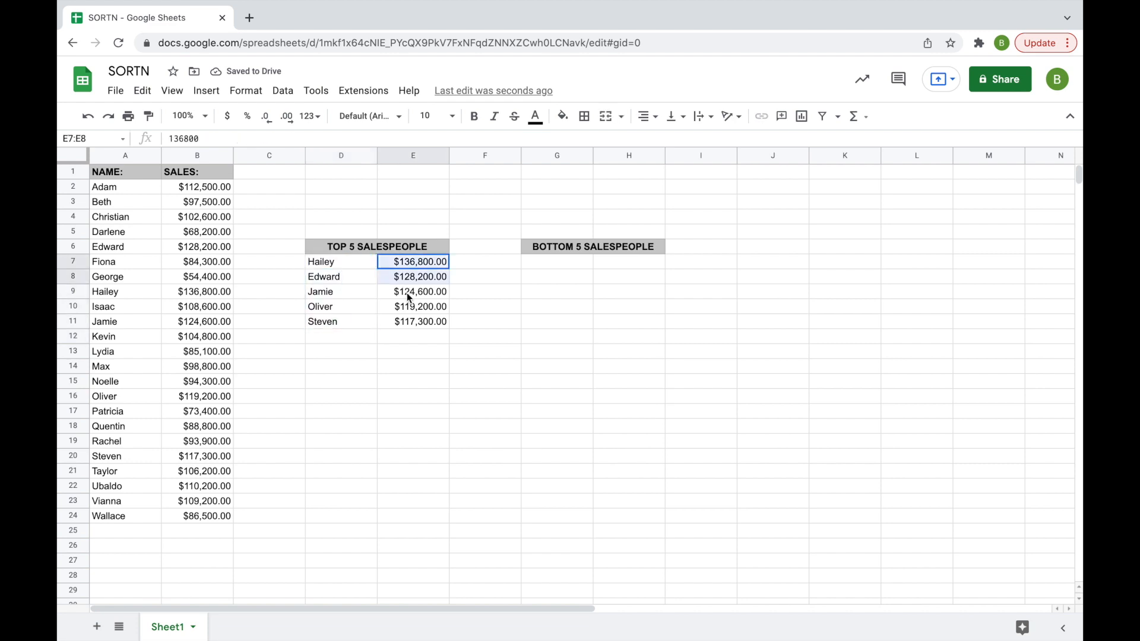
{"action": "left_click_drag", "start_coordinate": [413, 261], "coordinate": [414, 322]}
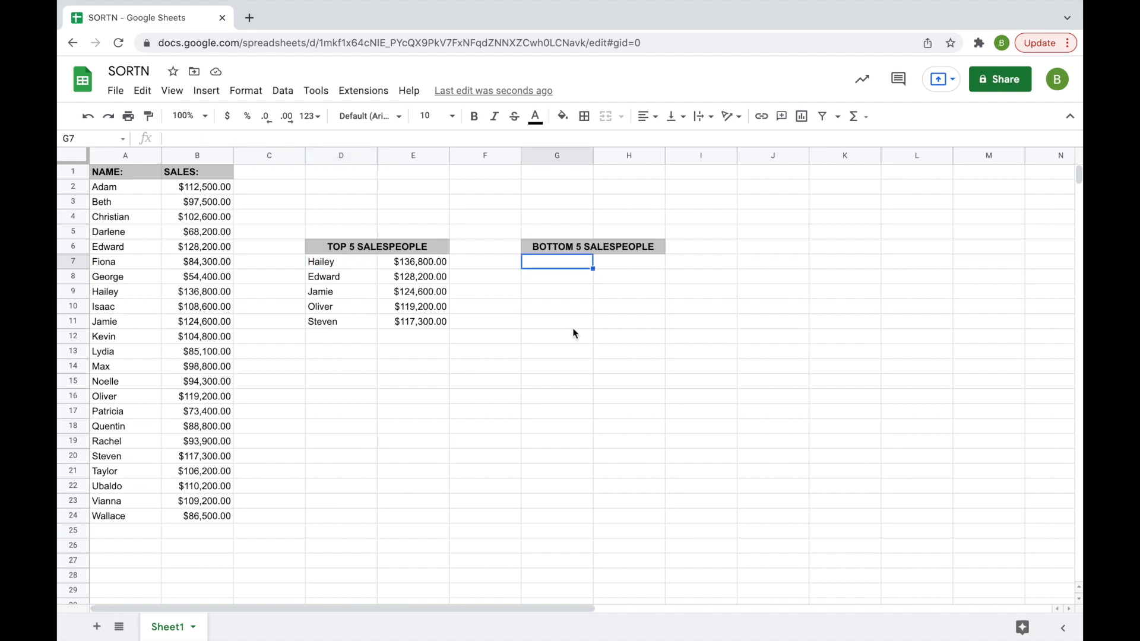
Enter =SORTN(A2:B24,5,,2,TRUE) in G7 to return the 5 lowest sellers with sales
{"action": "type", "text": "=SORT"}
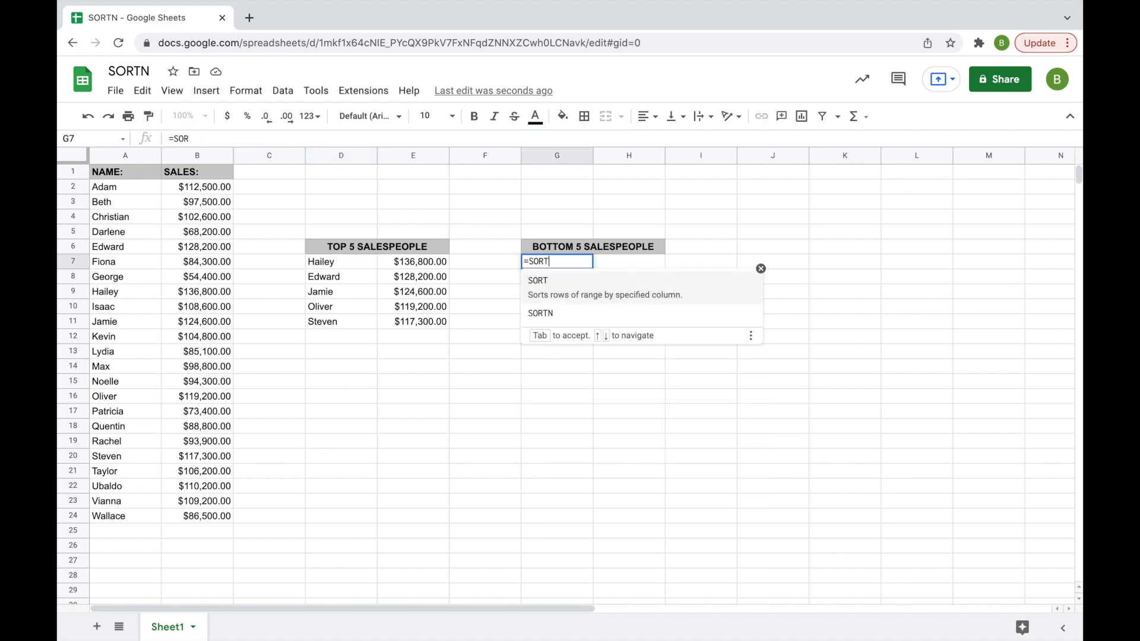
{"action": "left_click", "coordinate": [124, 187]}
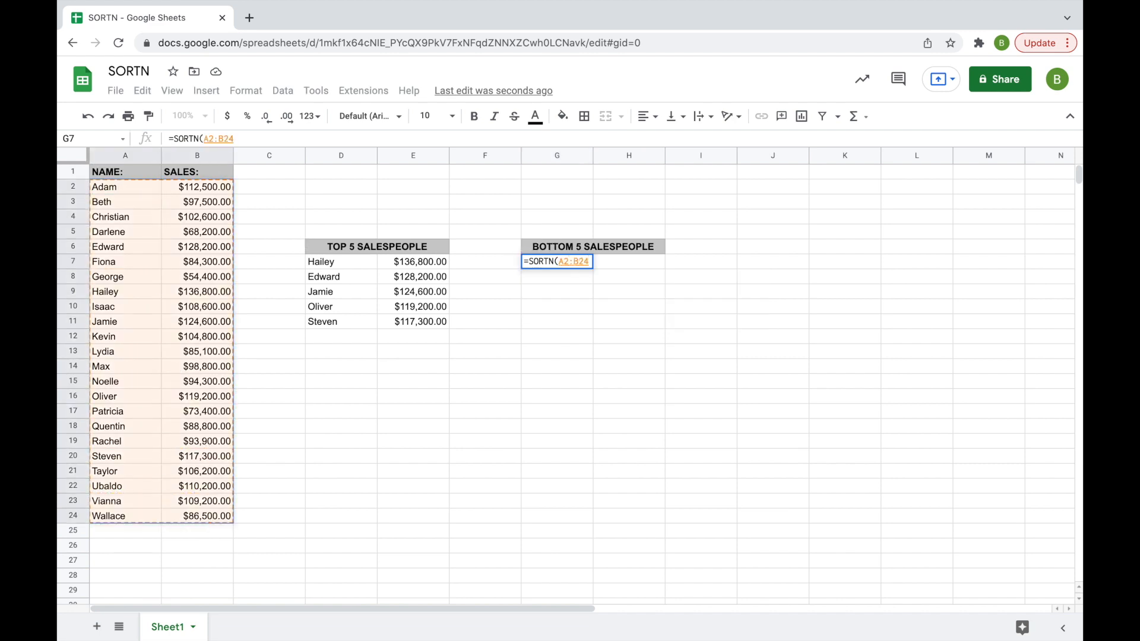
{"action": "type", "text": ",5"}
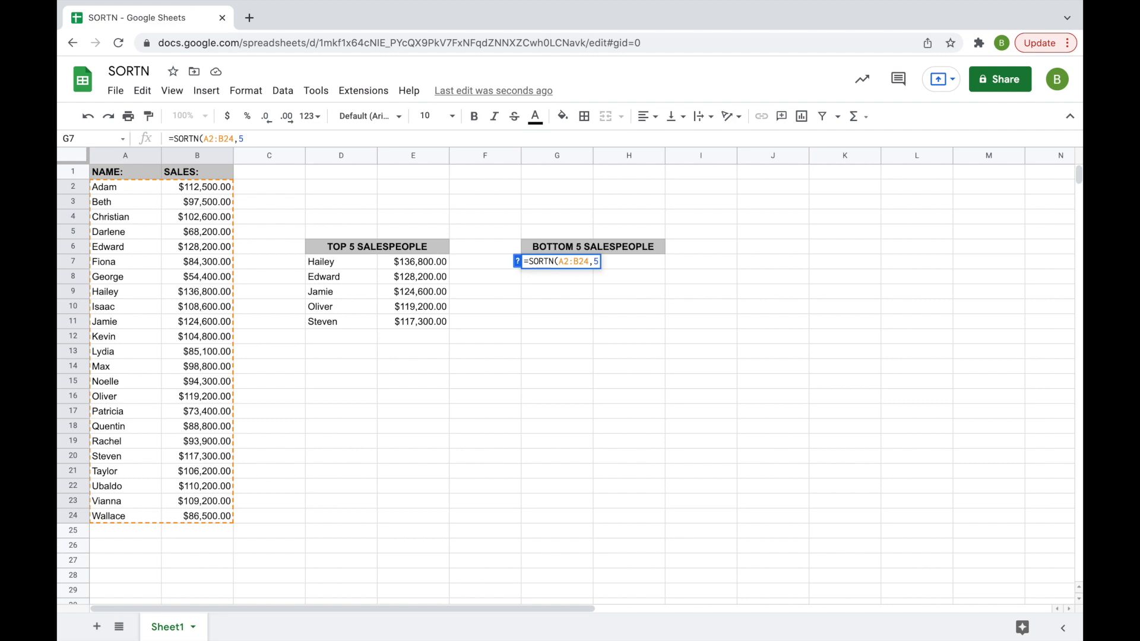
{"action": "type", "text": ","}
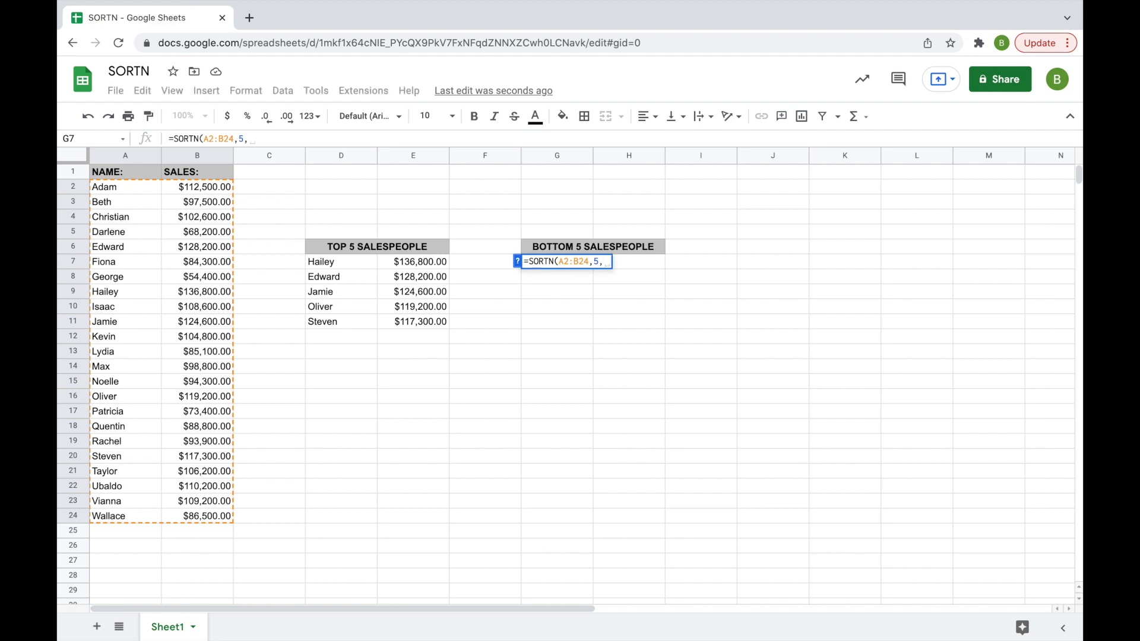
{"action": "type", "text": ","}
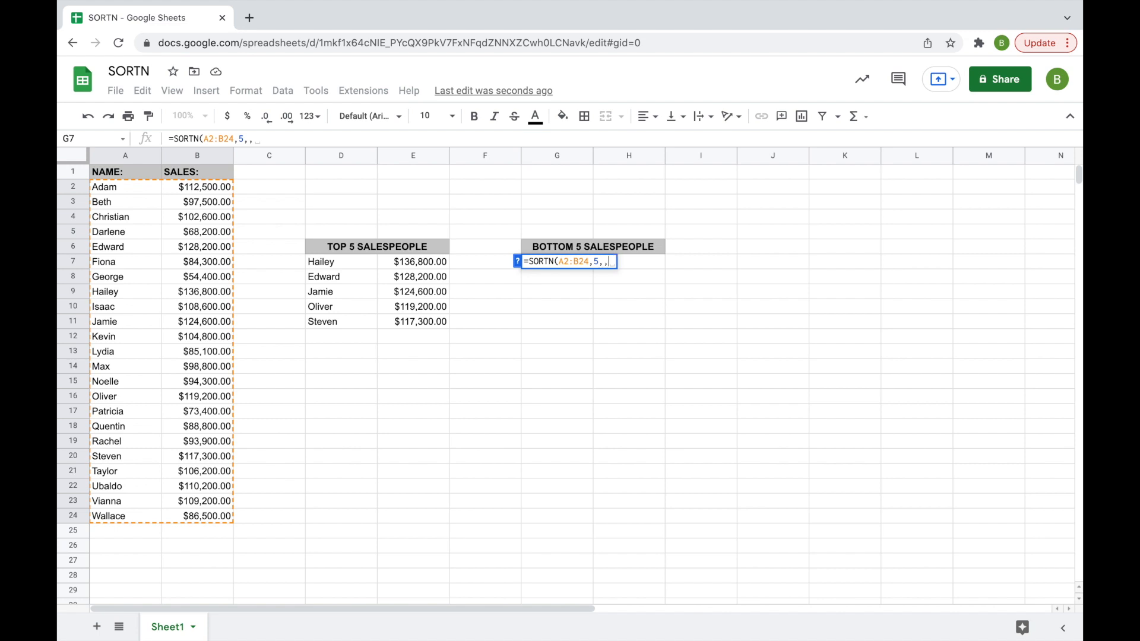
{"action": "type", "text": "2"}
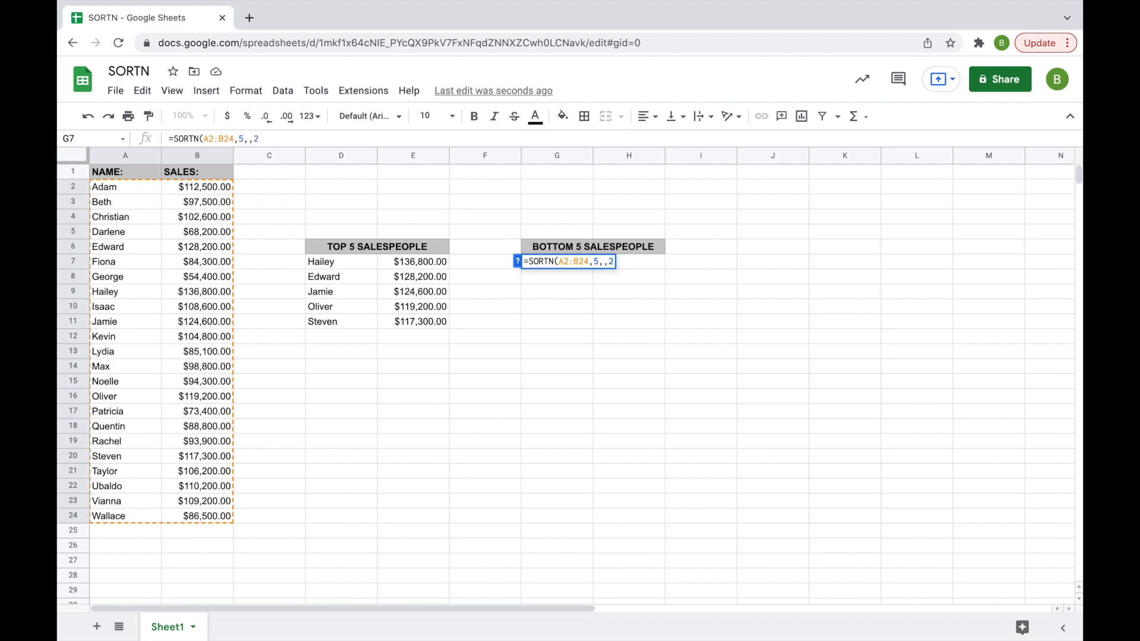
{"action": "type", "text": ","}
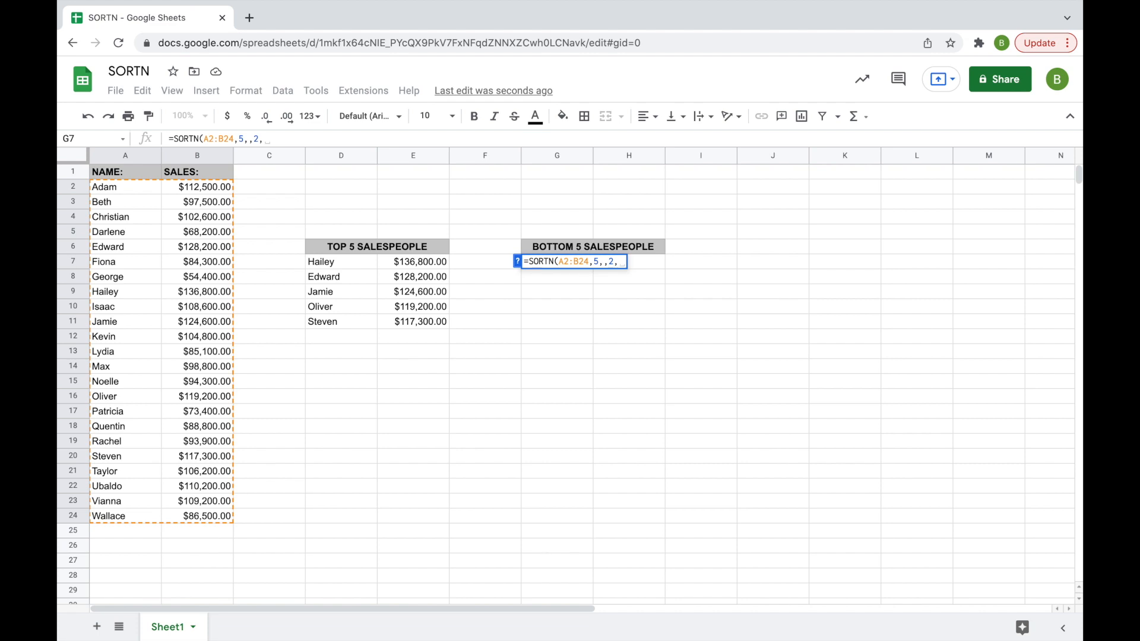
{"action": "type", "text": "TRUE"}
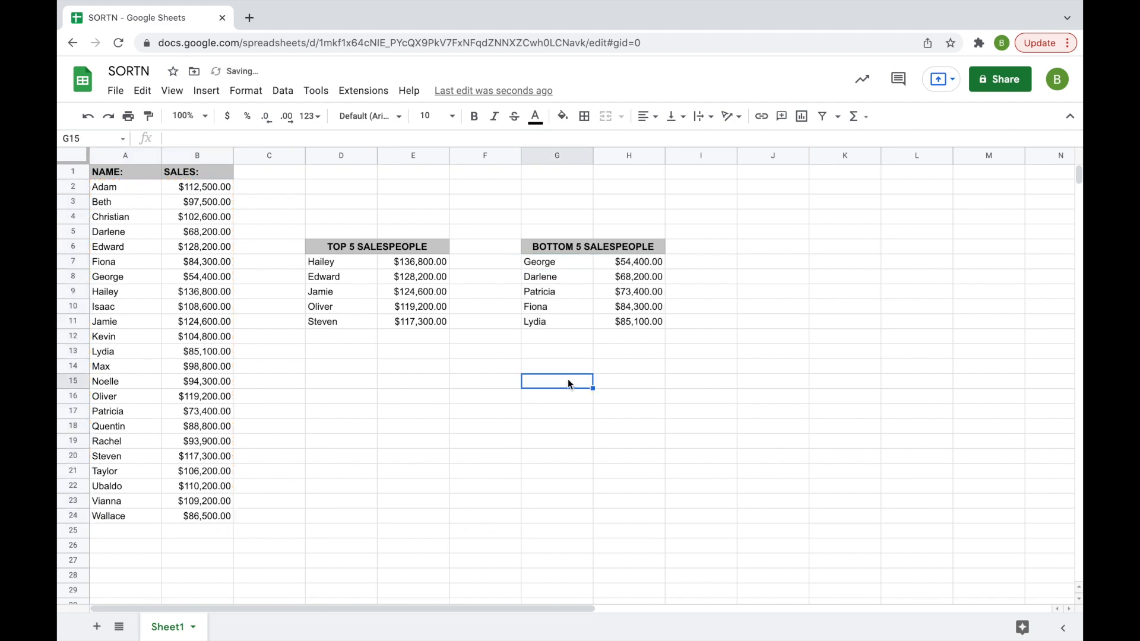
Change G7 to =SORTN(A2:B24,10,,2,TRUE) so the bottom list shows 10 sellers
{"action": "left_click", "coordinate": [539, 261]}
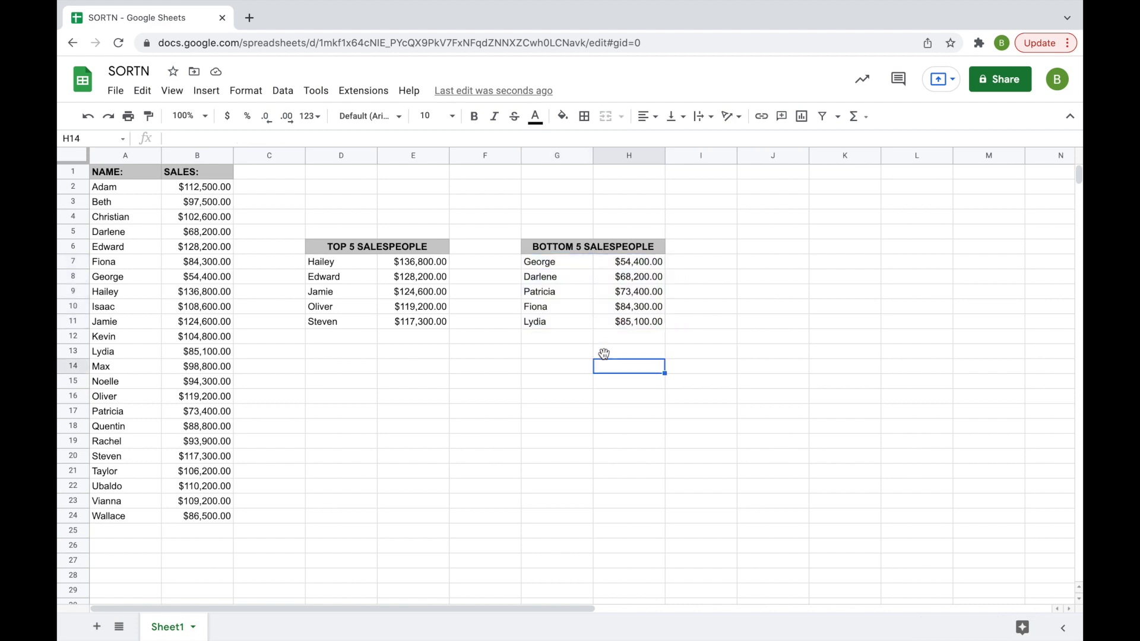
{"action": "left_click", "coordinate": [557, 261]}
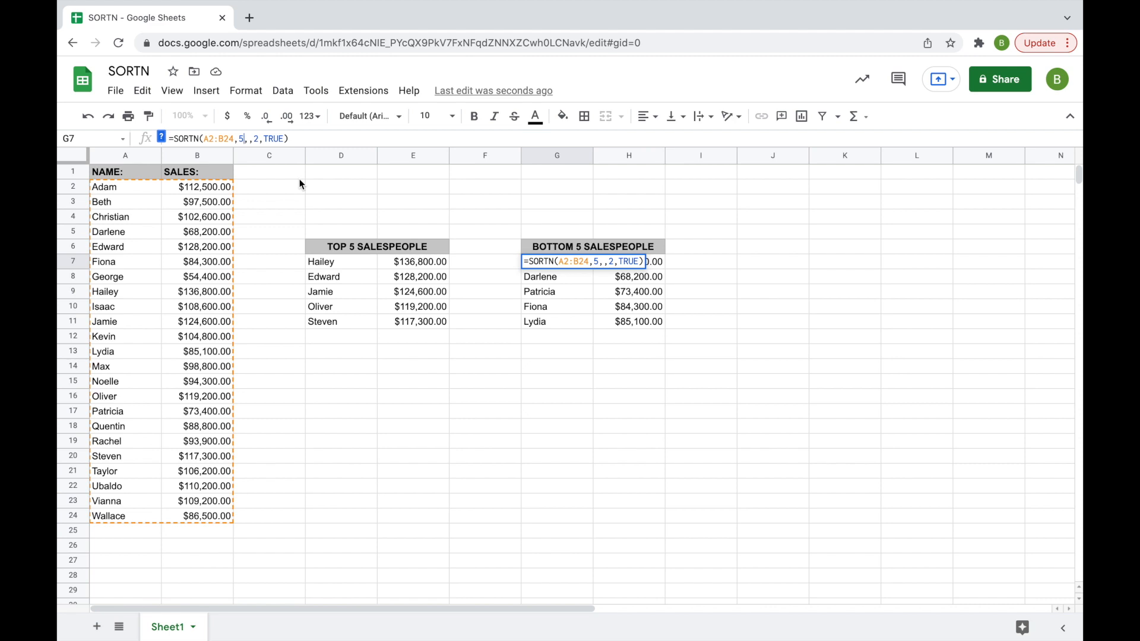
{"action": "type", "text": "0"}
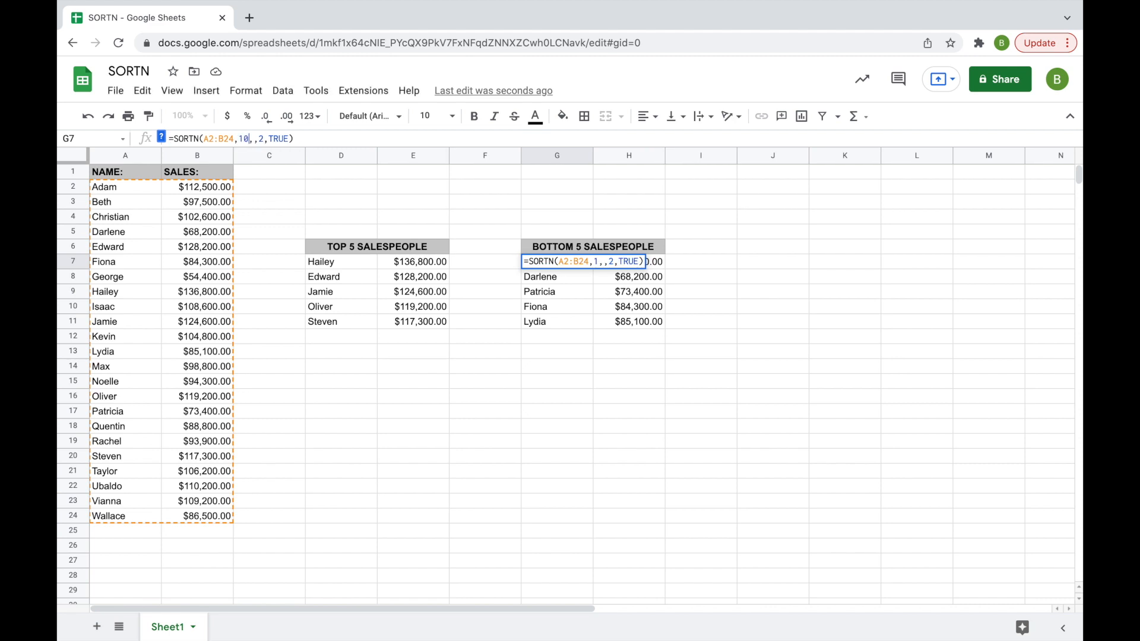
{"action": "key", "text": "enter"}
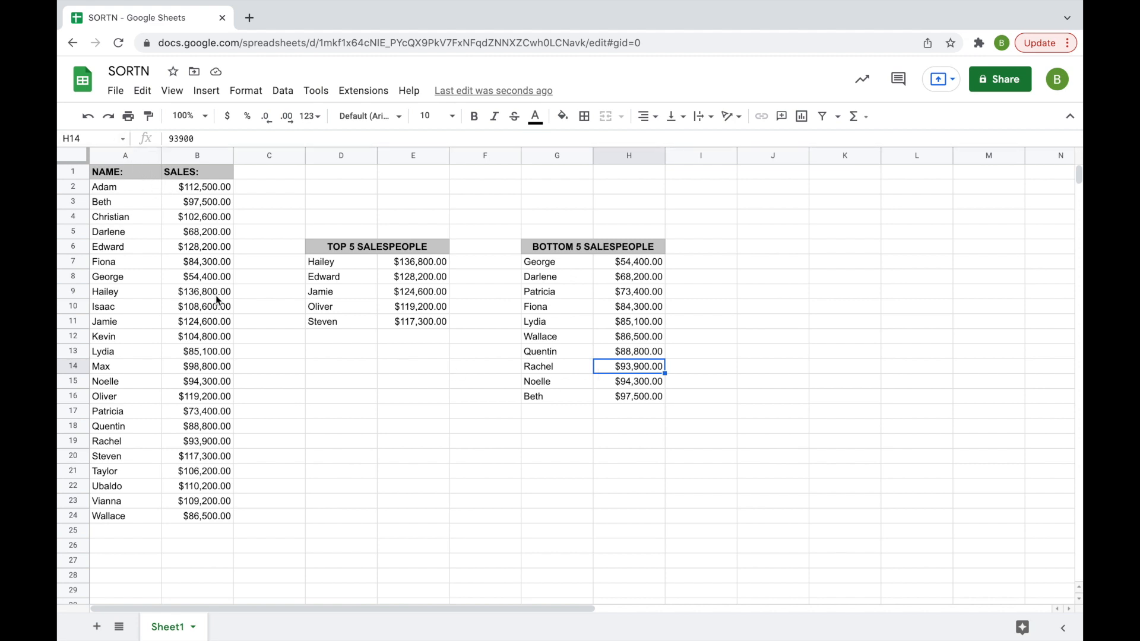
{"action": "mouse_move", "coordinate": [215, 250]}
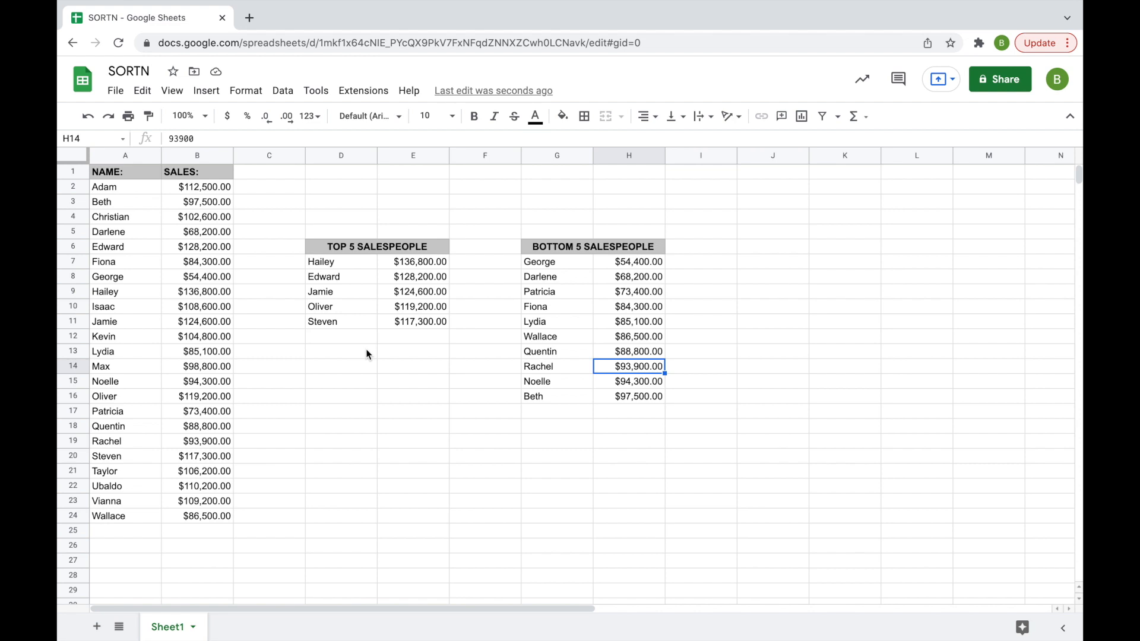
{"action": "mouse_move", "coordinate": [345, 281]}
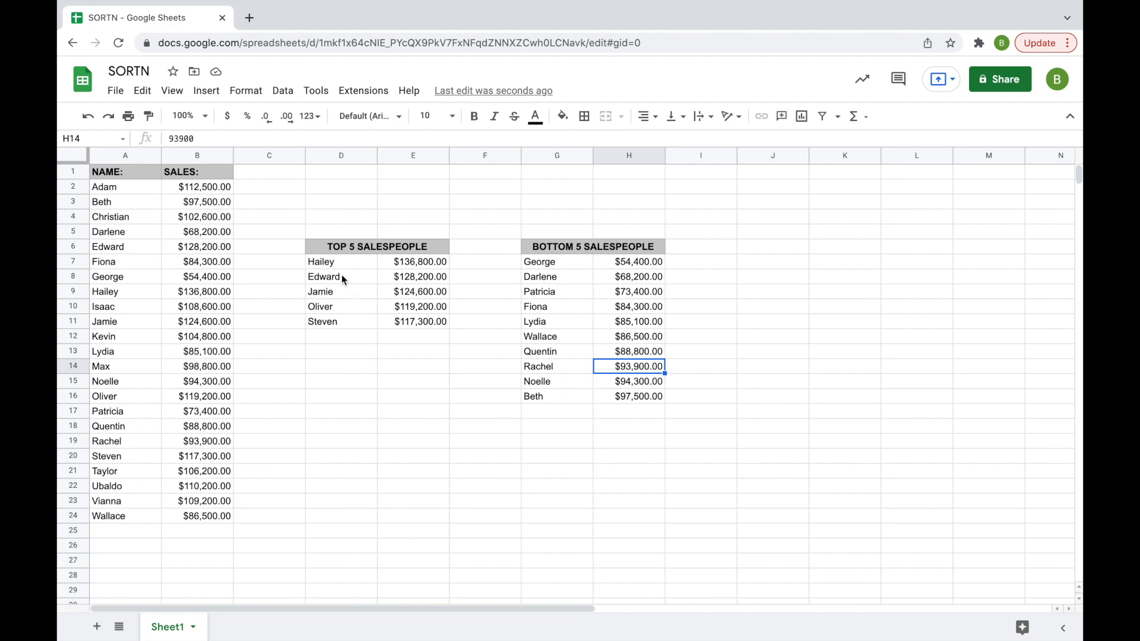